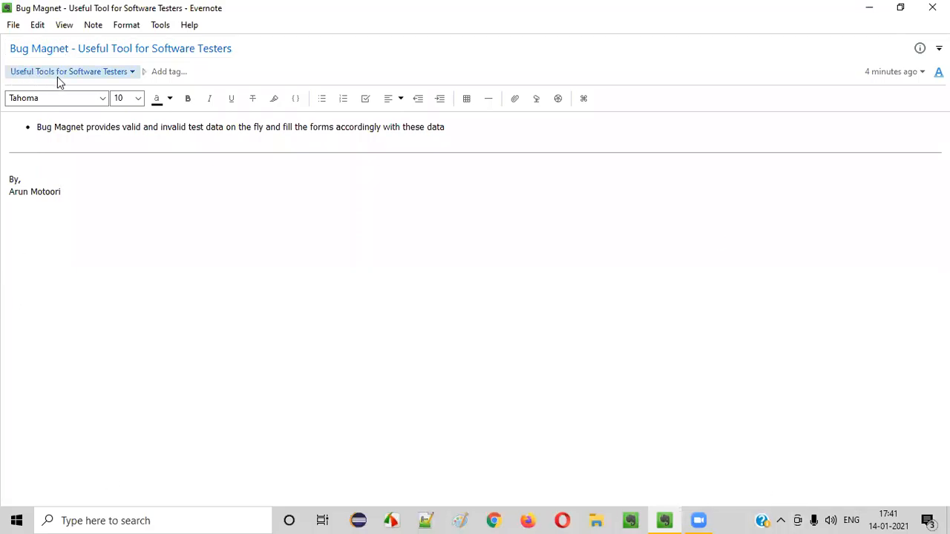
Step: Go to tutorialsninja.com/demo and reach the Register Account page via My Account > Register
left_click(71, 47)
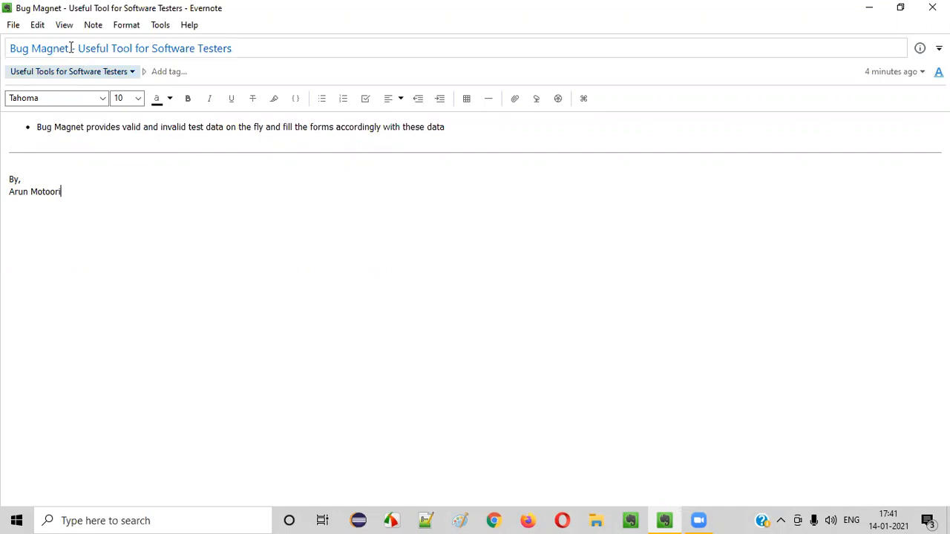
double_click(39, 47)
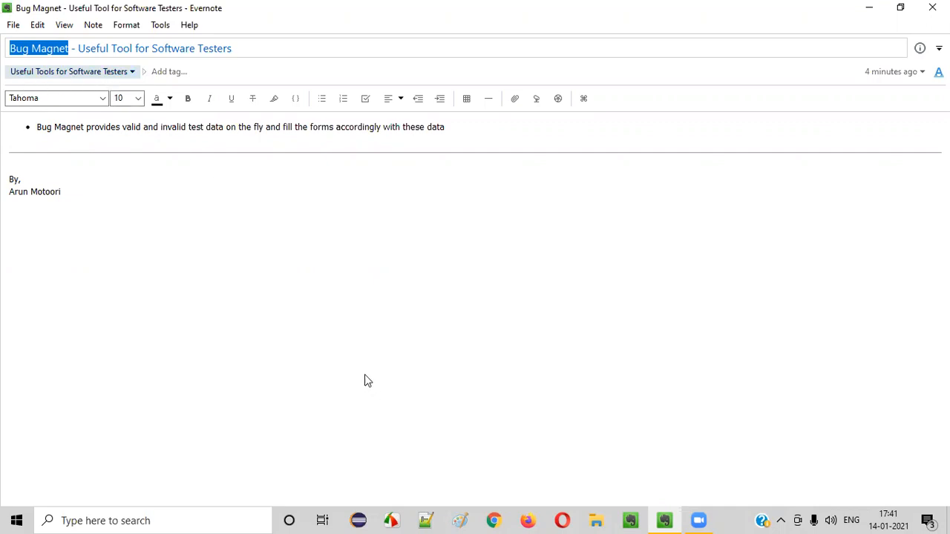
type("tutorialsninja.com/demo/")
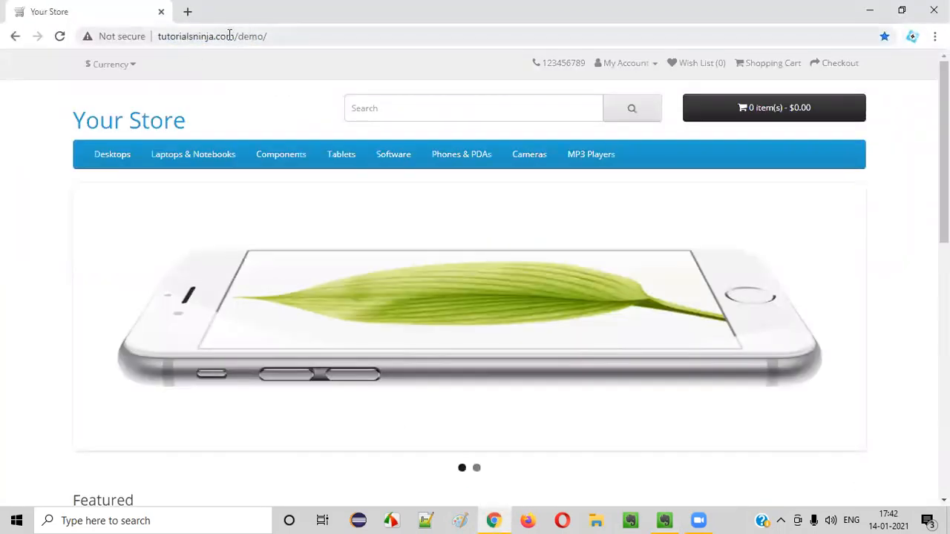
left_click(627, 63)
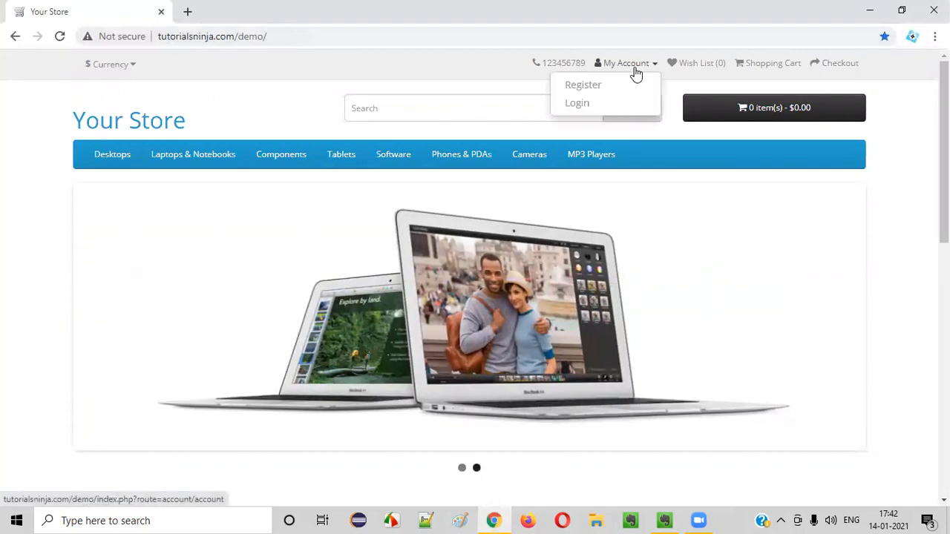
left_click(582, 83)
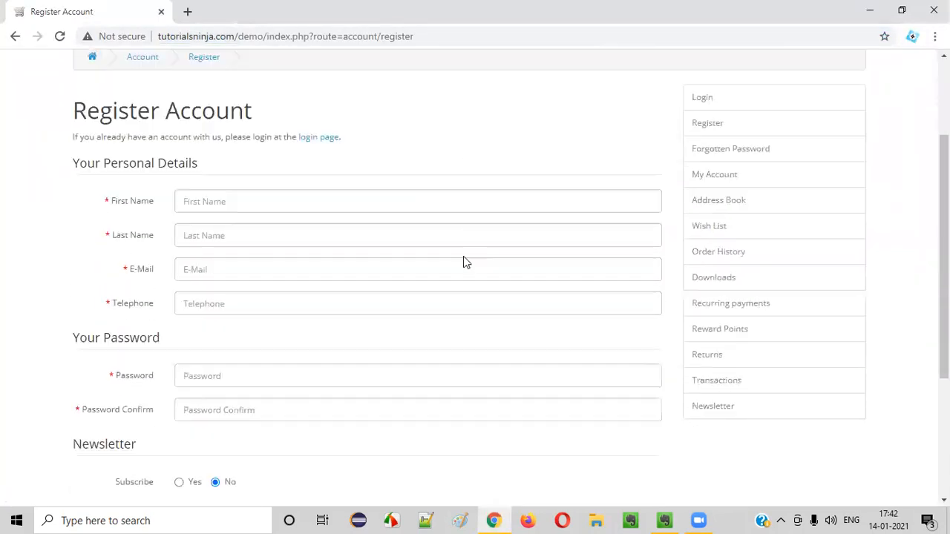
Step: Scroll through the empty registration form, then bring the Evernote Bug Magnet note back into focus
scroll("up", 3)
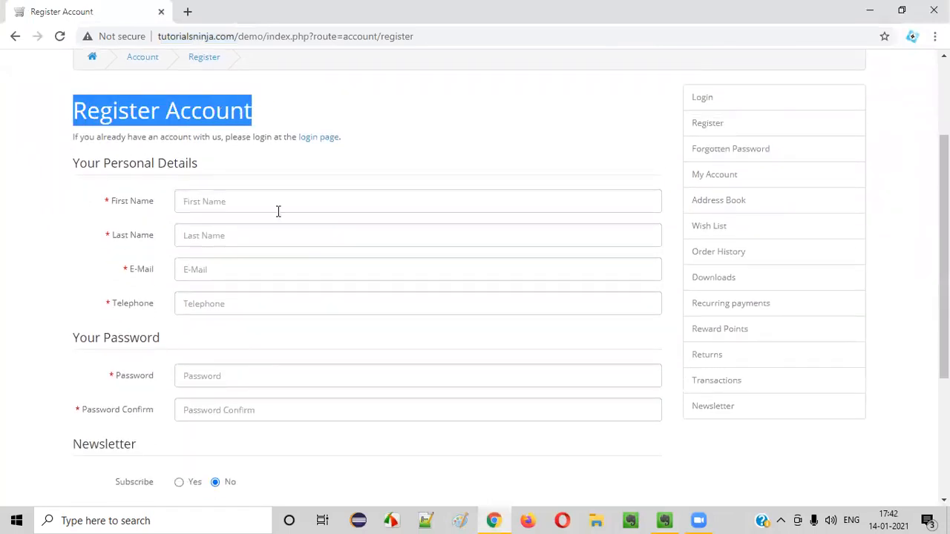
scroll("down", 3)
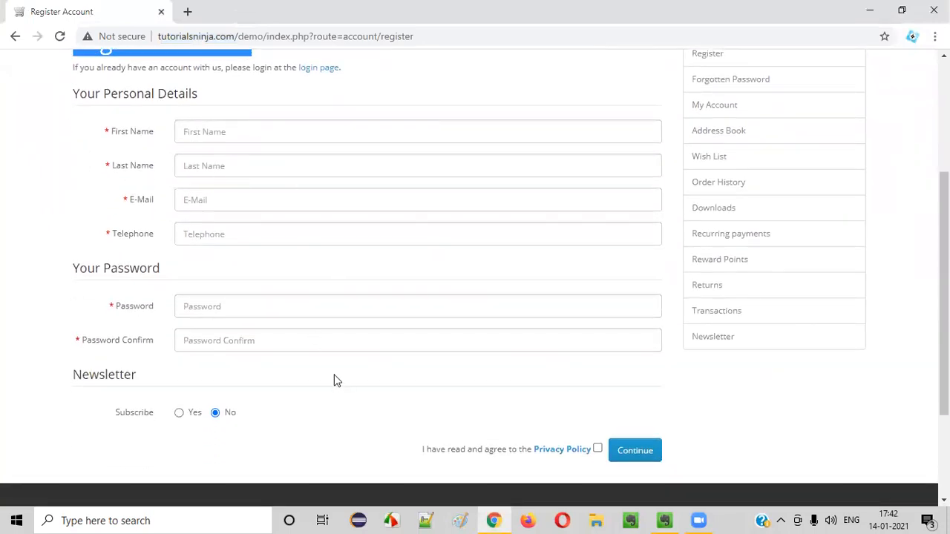
mouse_move(296, 377)
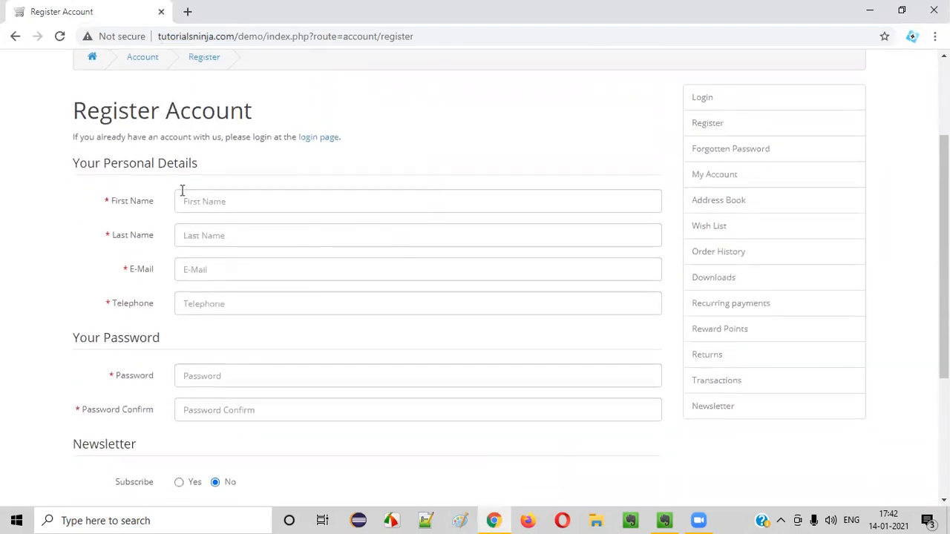
scroll("down", 3)
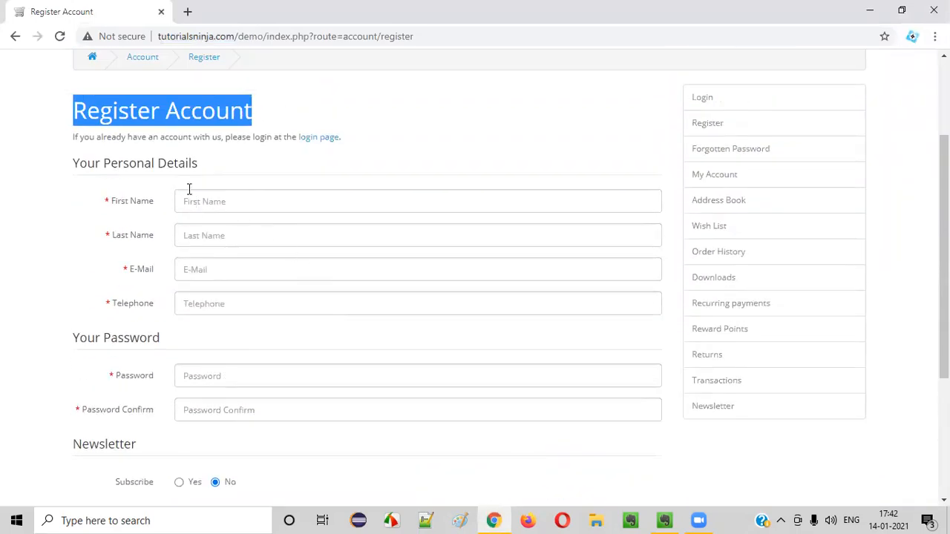
mouse_move(423, 405)
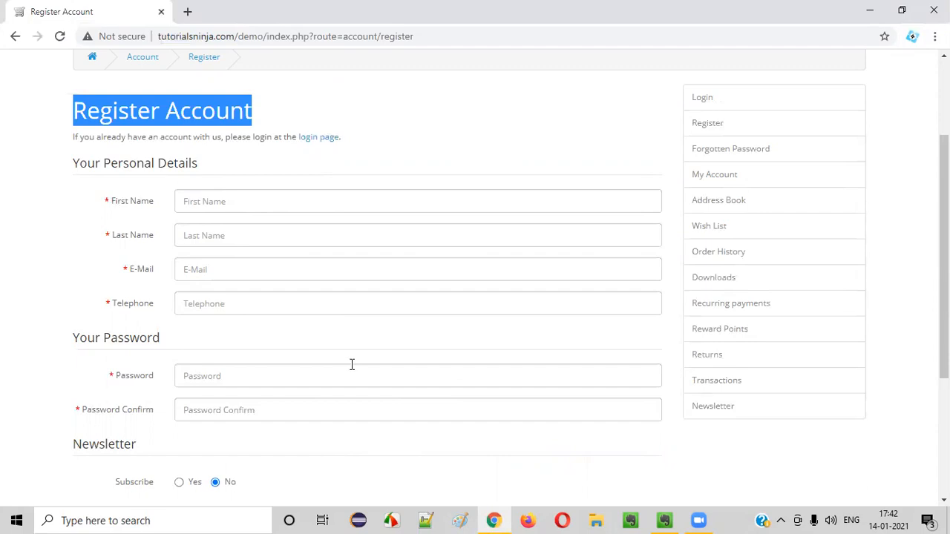
scroll("down", 3)
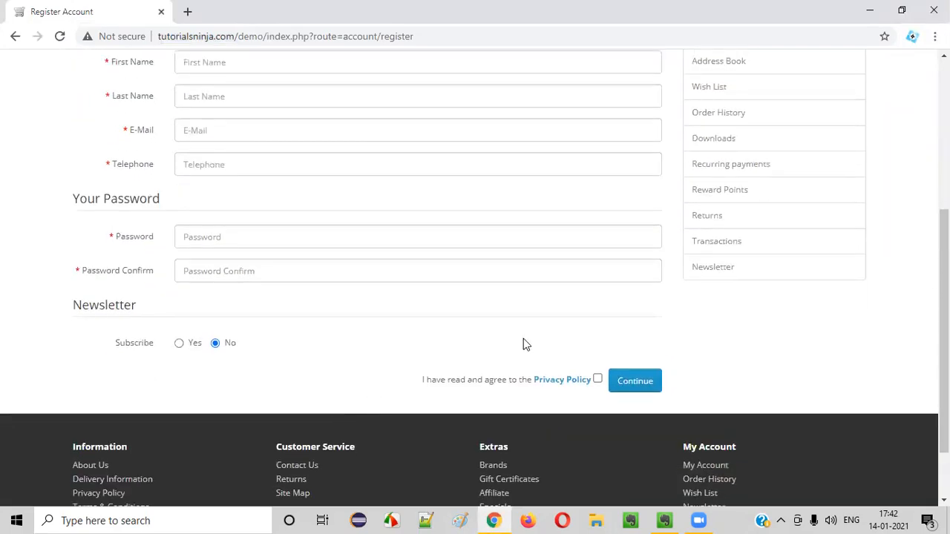
scroll("up", 3)
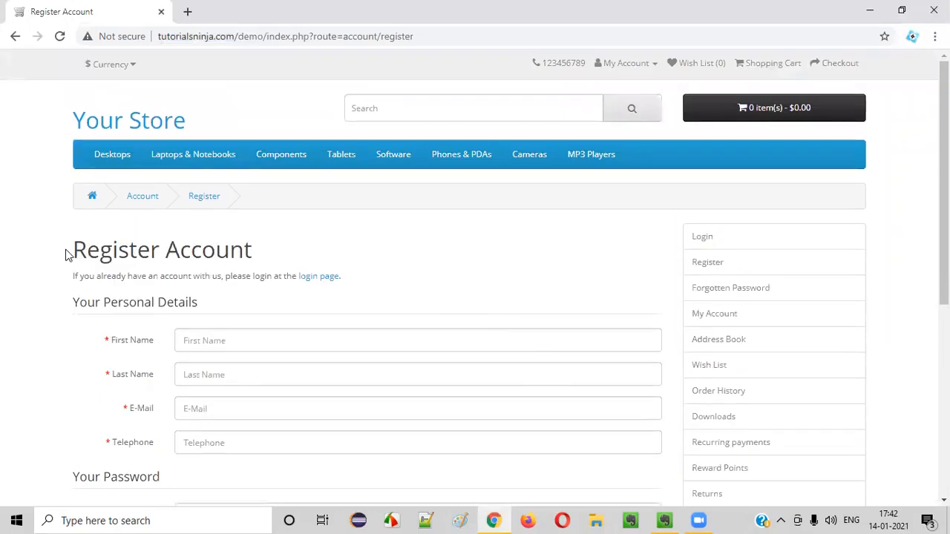
scroll("down", 3)
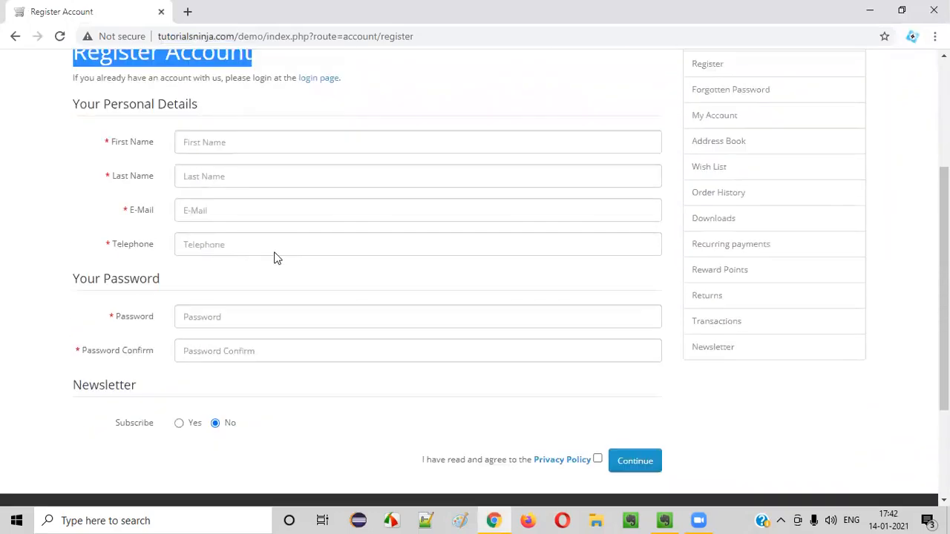
scroll("down", 3)
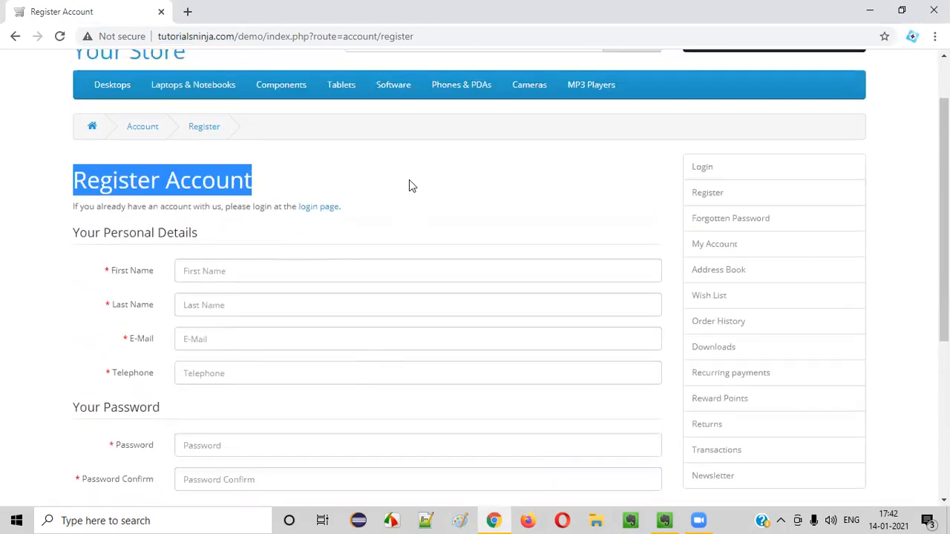
scroll("down", 3)
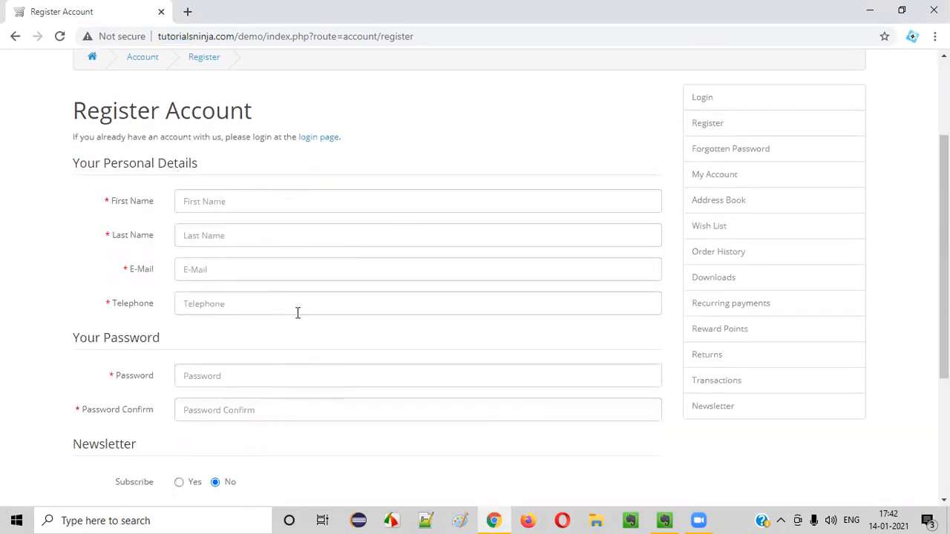
mouse_move(294, 419)
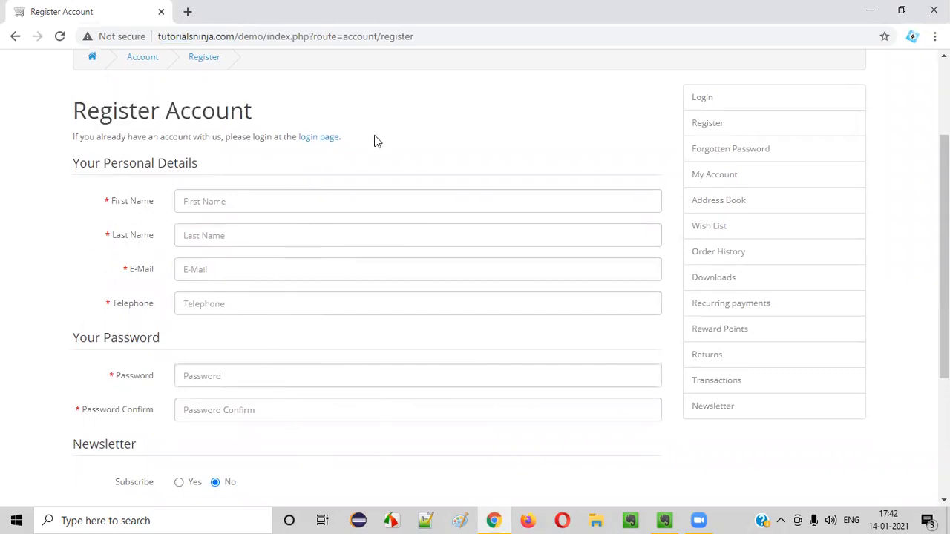
left_click(662, 520)
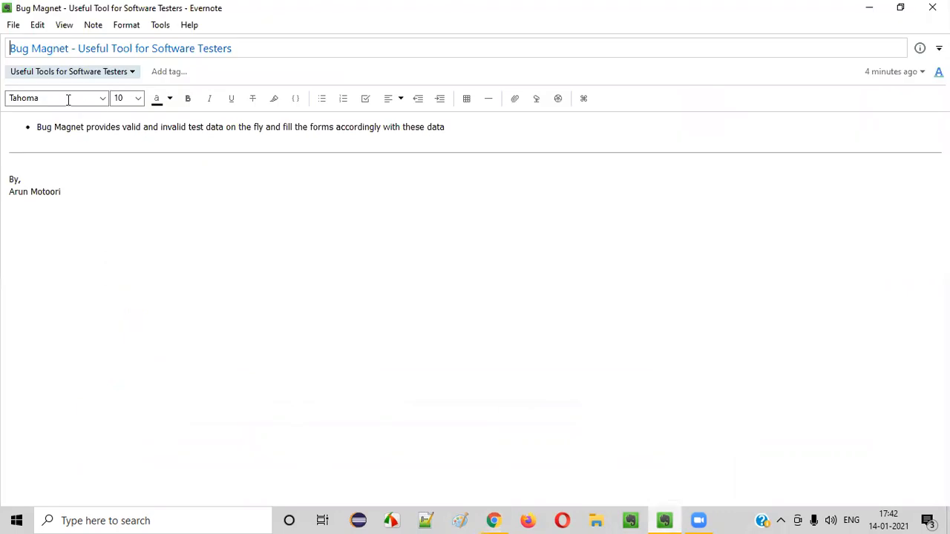
Step: Highlight 'Bug Magnet' in the Evernote note title and return to the registration page in Chrome
double_click(39, 47)
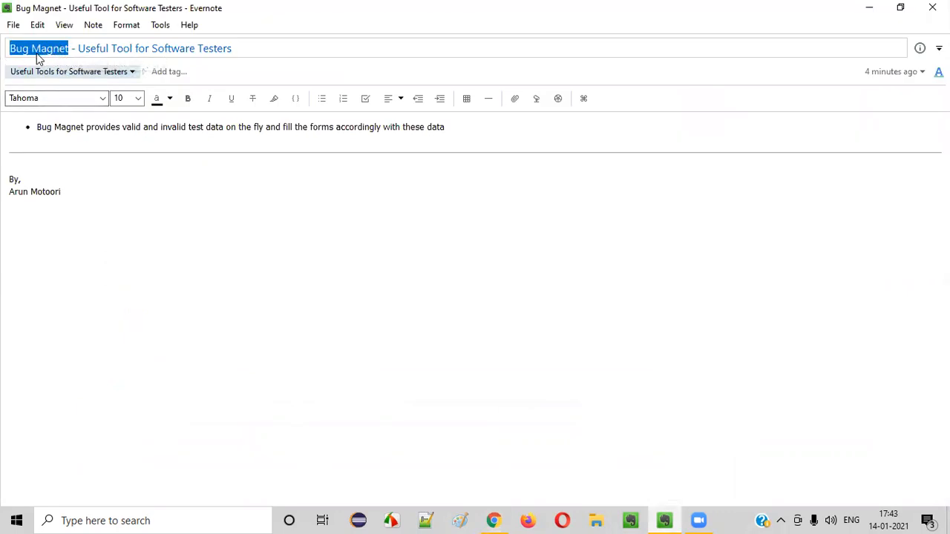
mouse_move(52, 58)
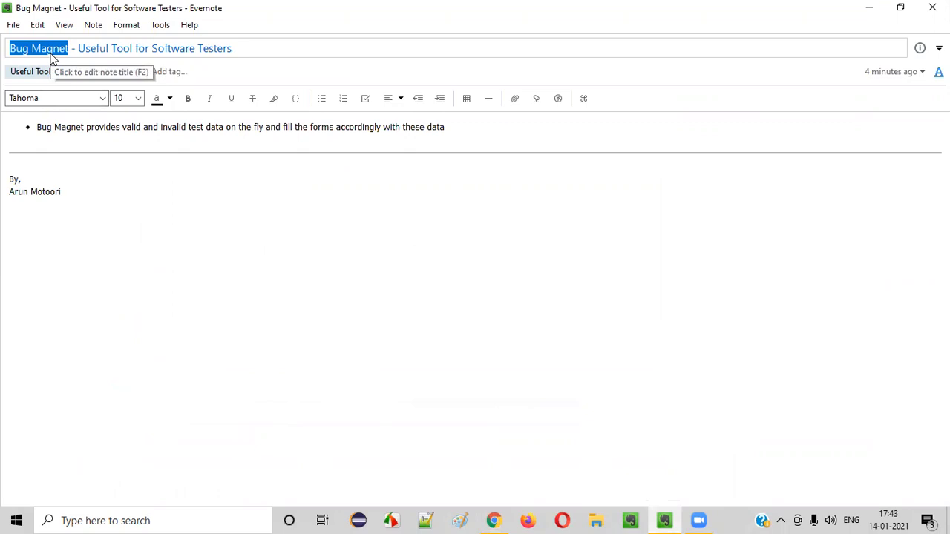
left_click(493, 519)
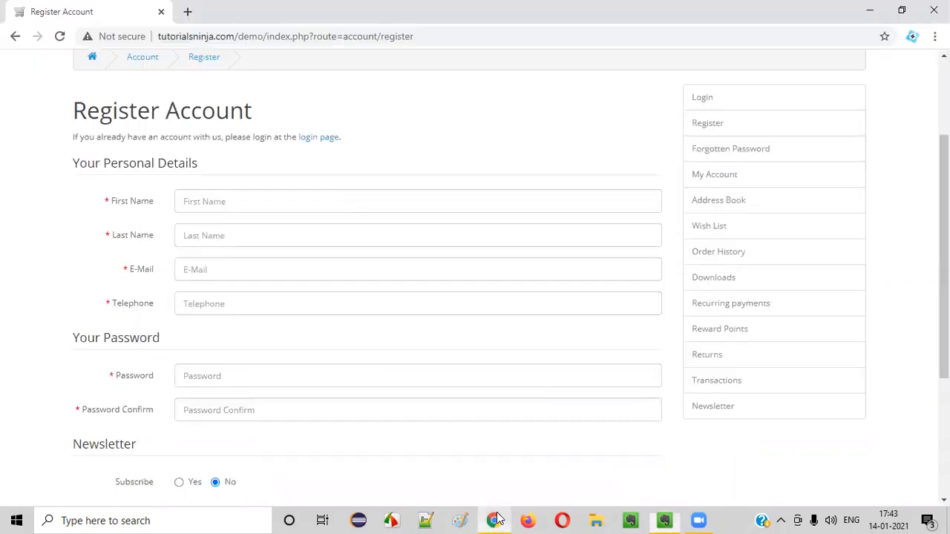
Step: Search Google for 'Bug Magnet chrome add on' in a new tab and open the bugmagnet.org result
left_click(187, 12)
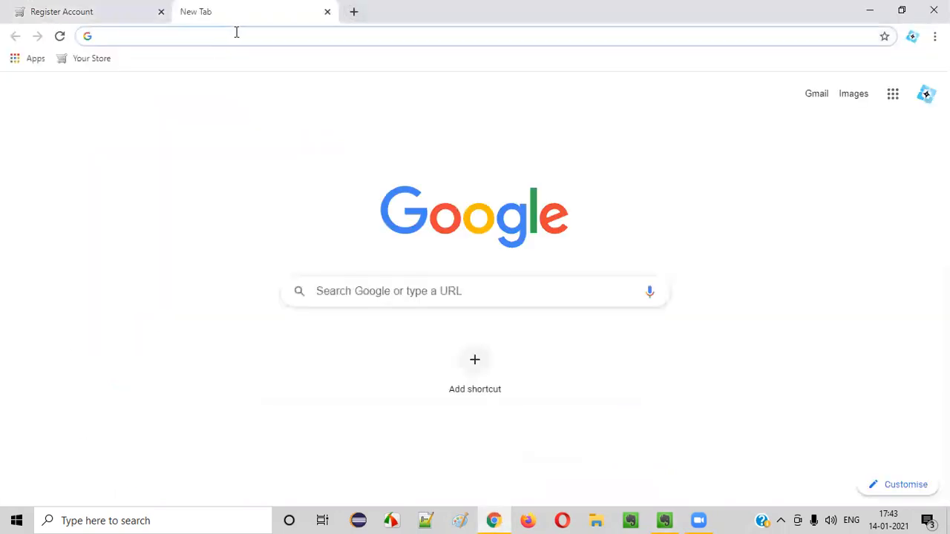
left_click(160, 12)
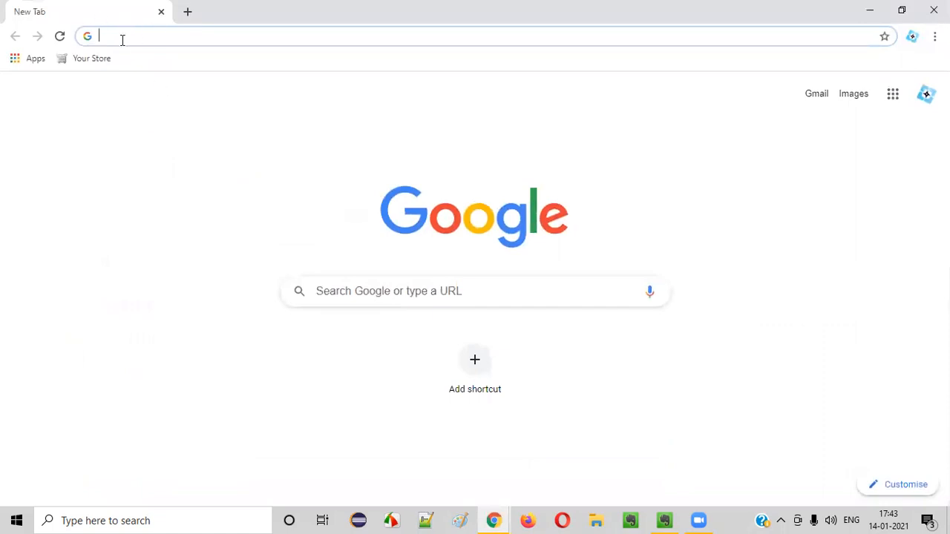
type("Bug Magnet chrome add on")
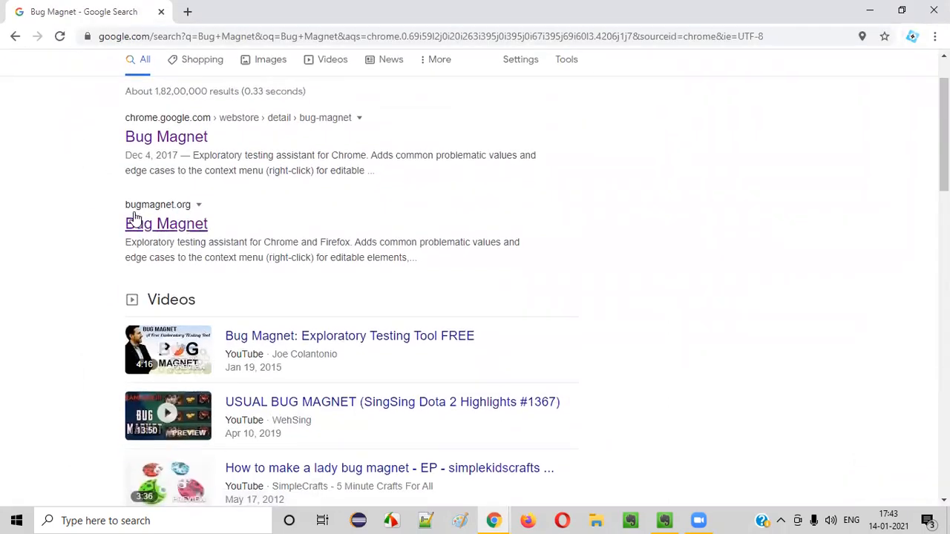
left_click(166, 223)
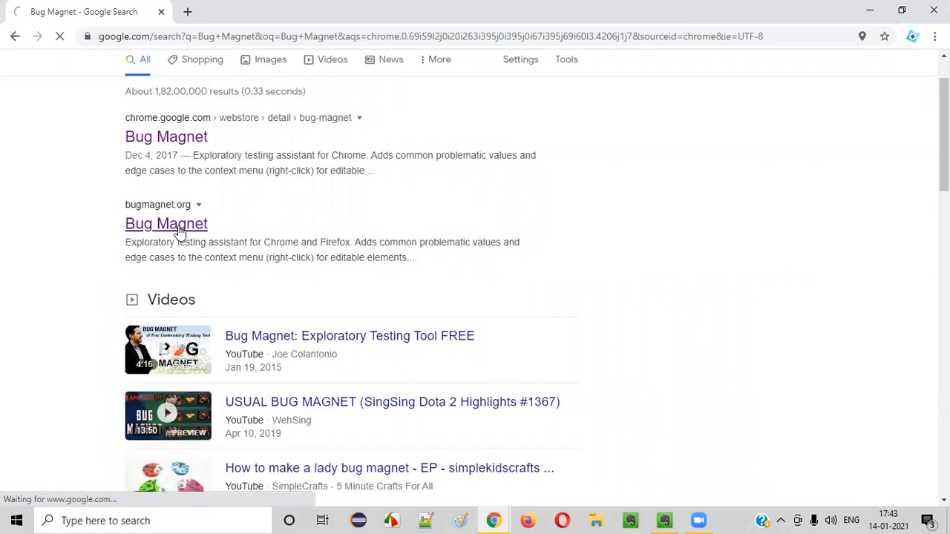
left_click(166, 222)
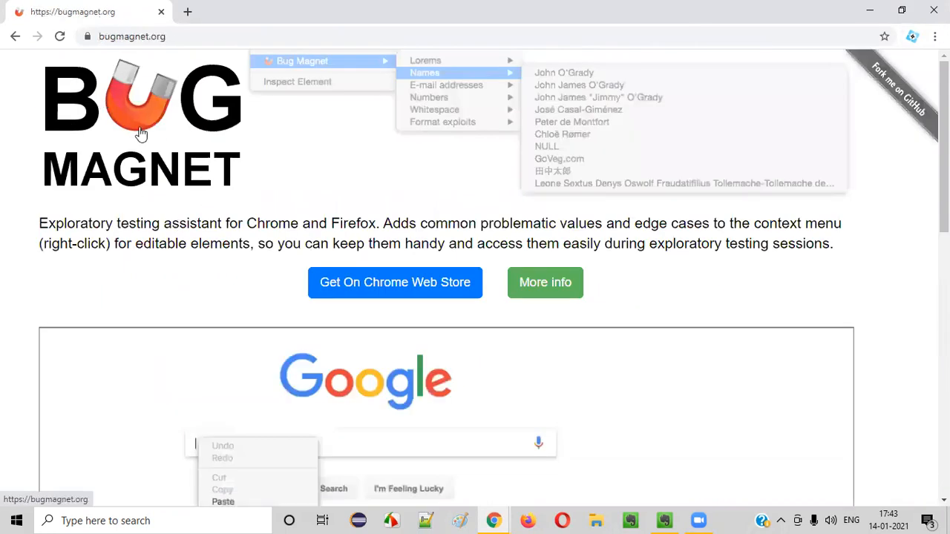
Step: From bugmagnet.org, follow 'Get On Chrome Web Store' to the extension listing
scroll("down", 3)
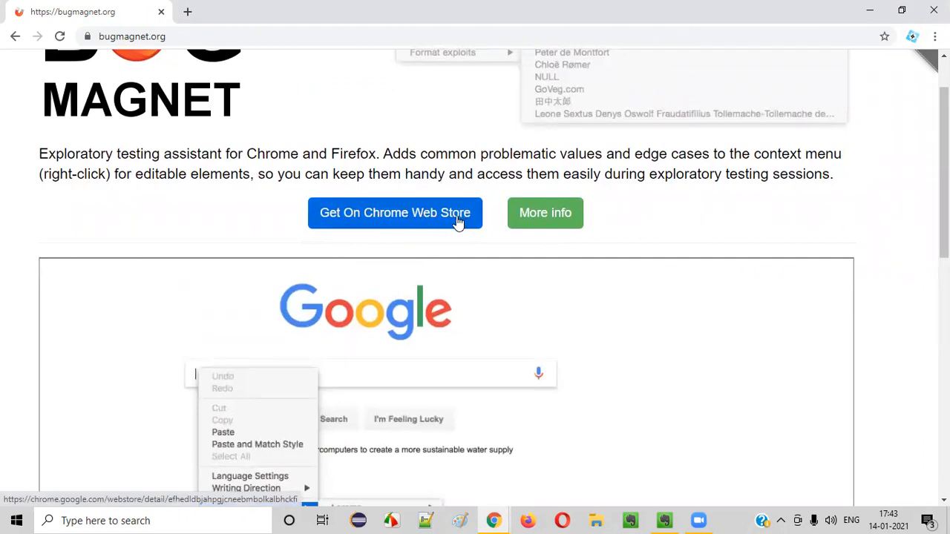
left_click(394, 214)
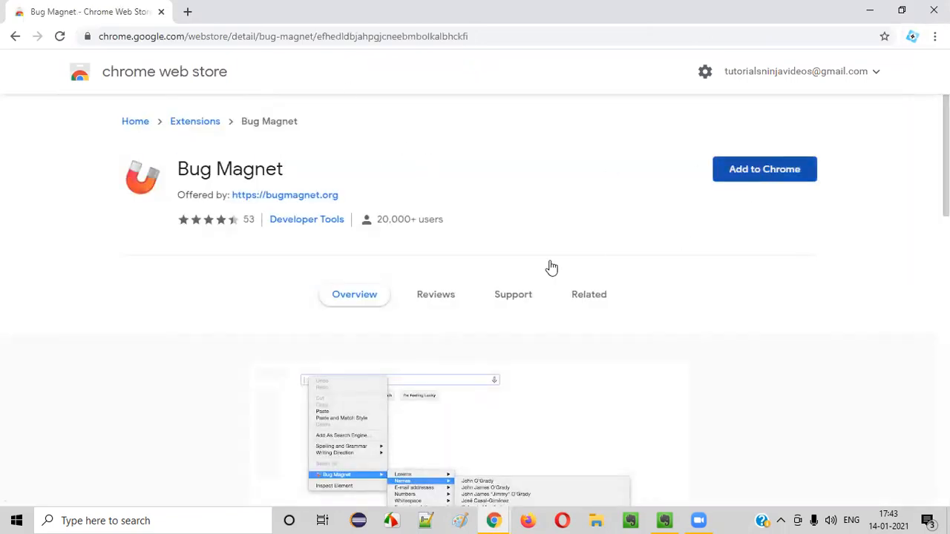
Step: Add the Bug Magnet extension to Chrome and dismiss the extension-added notice
left_click(764, 170)
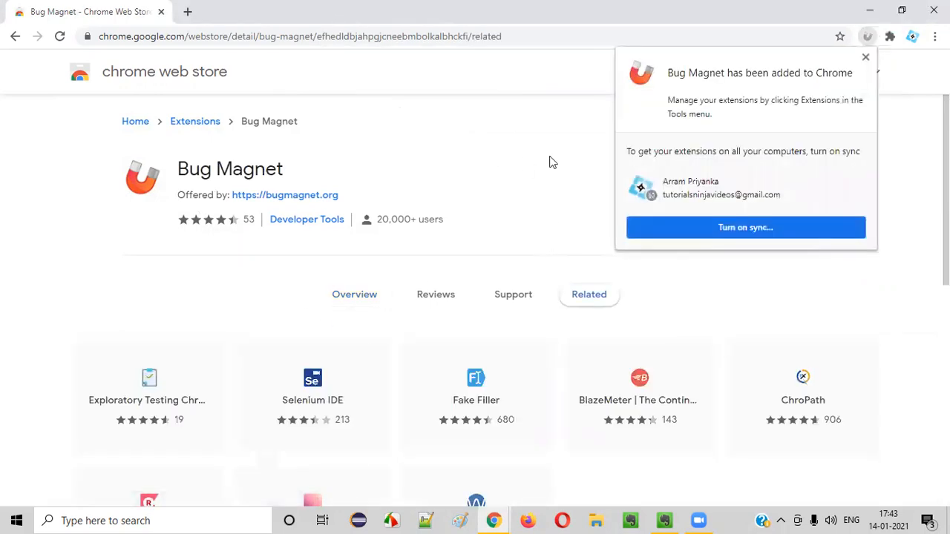
left_click(865, 56)
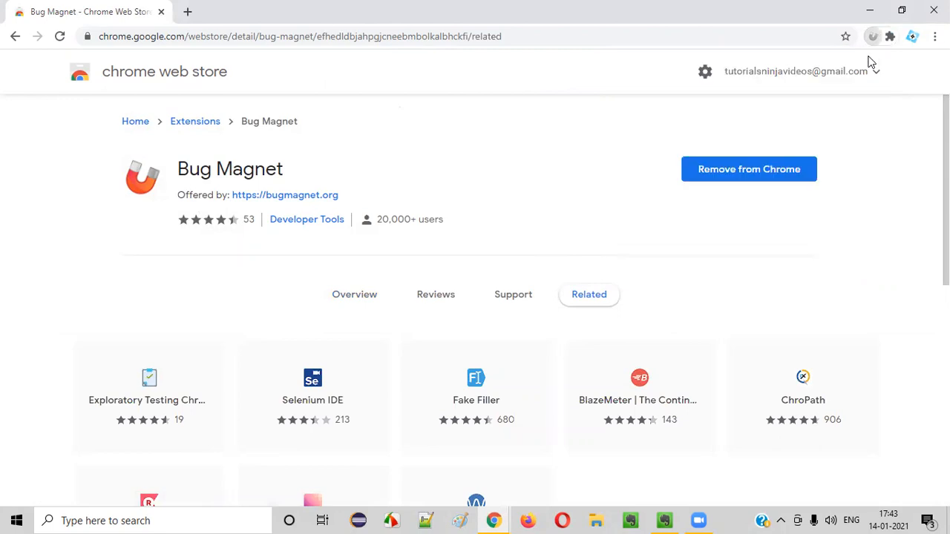
left_click(889, 36)
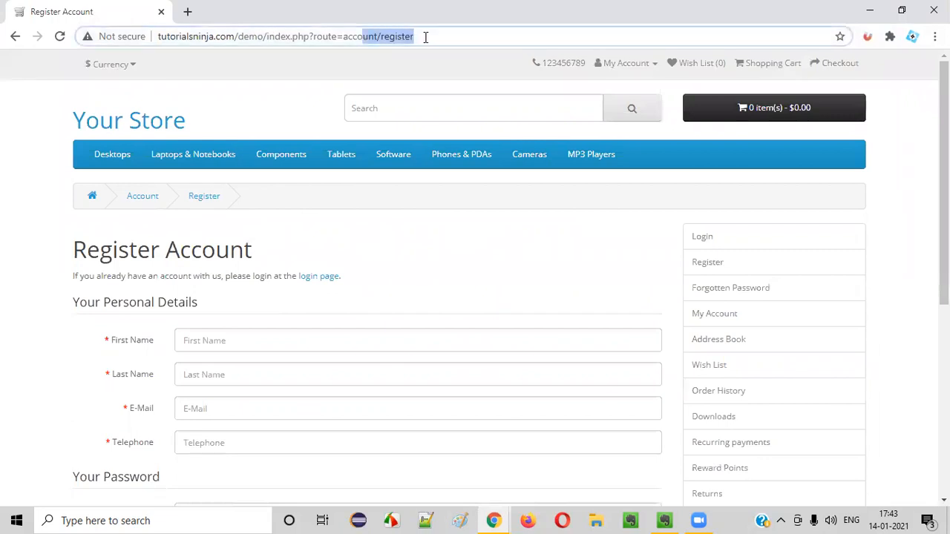
Step: Fill First Name with Bug Magnet's short test name 'They' via Names > Name length
scroll("down", 3)
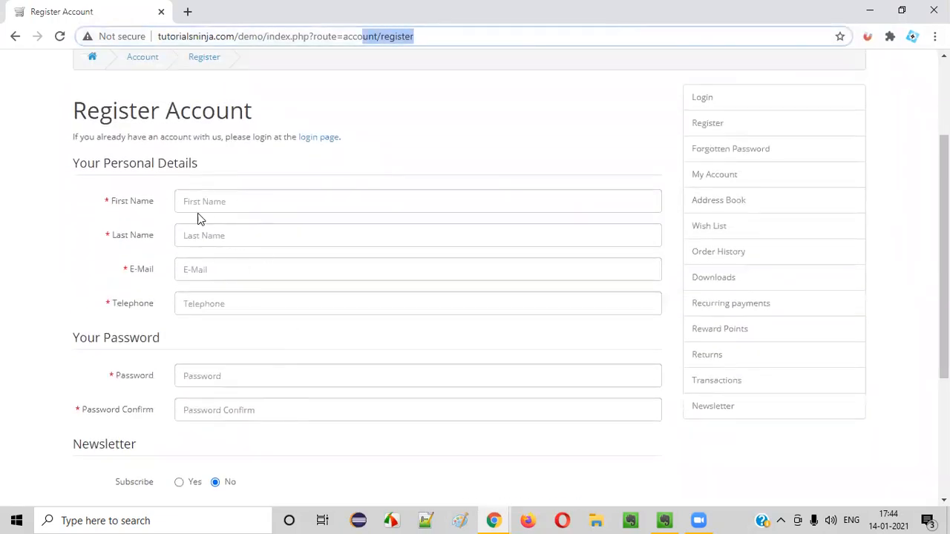
scroll("down", 3)
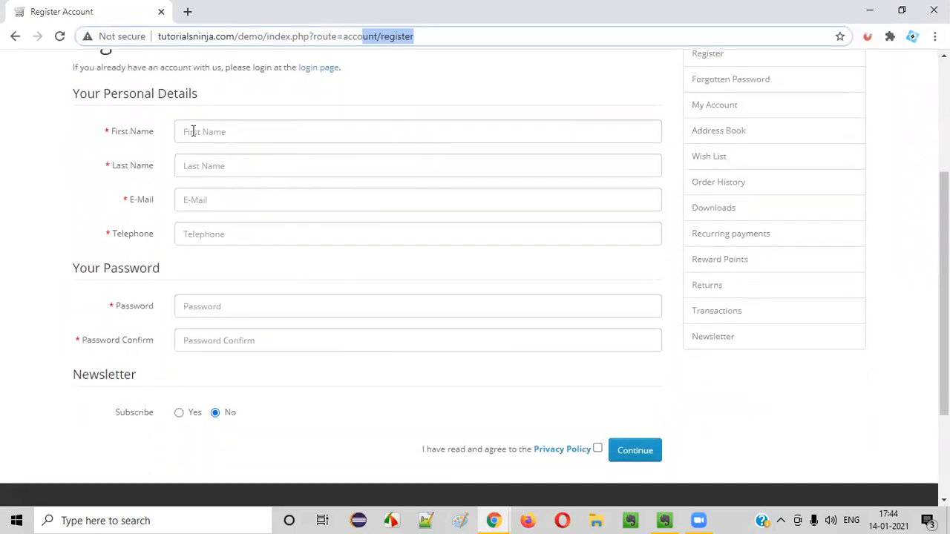
mouse_move(122, 146)
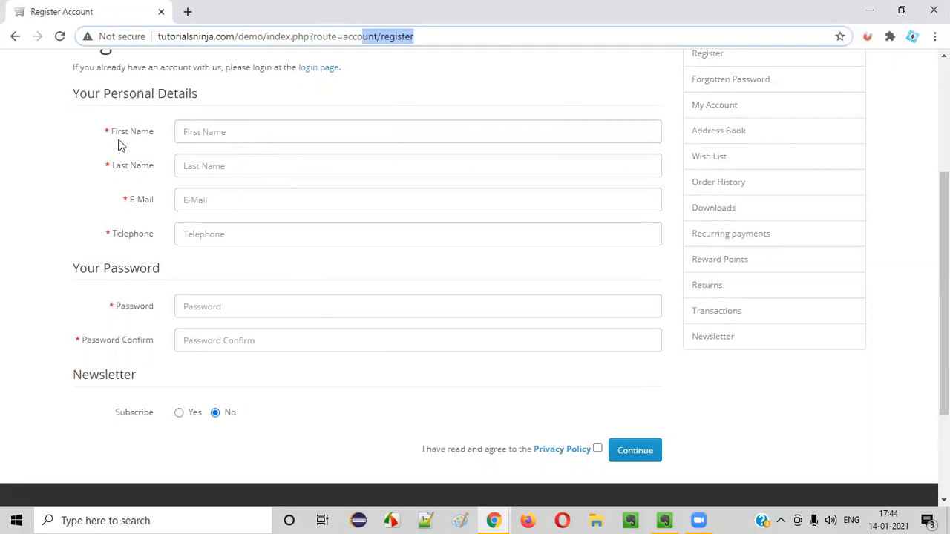
left_click(419, 131)
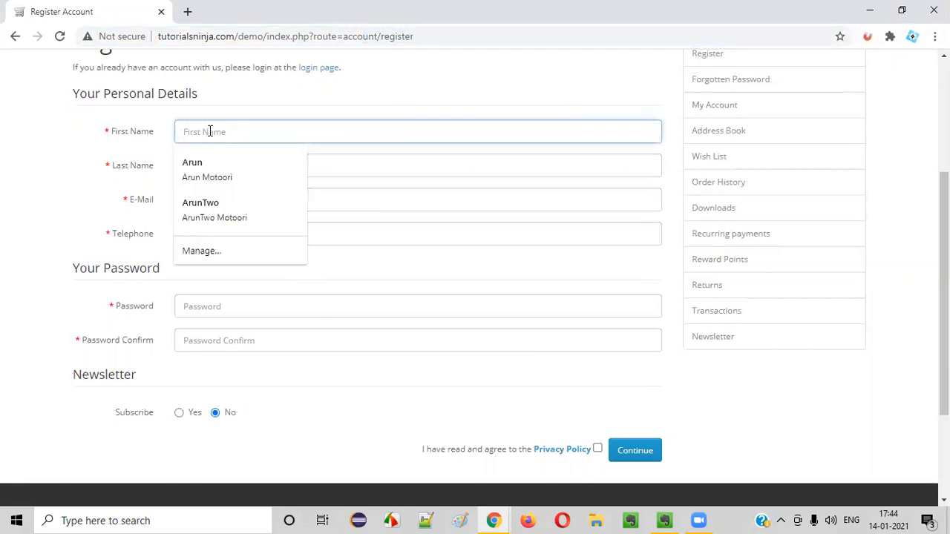
right_click(215, 131)
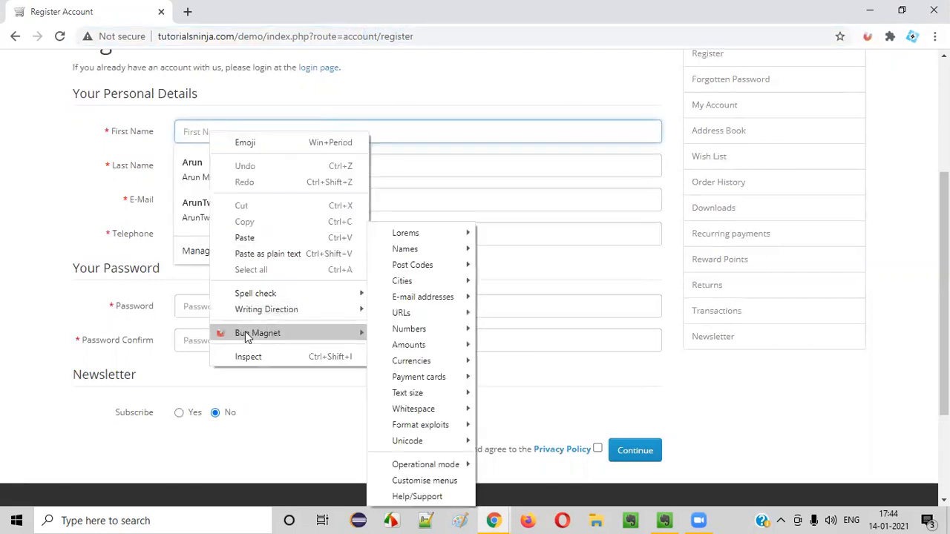
mouse_move(260, 342)
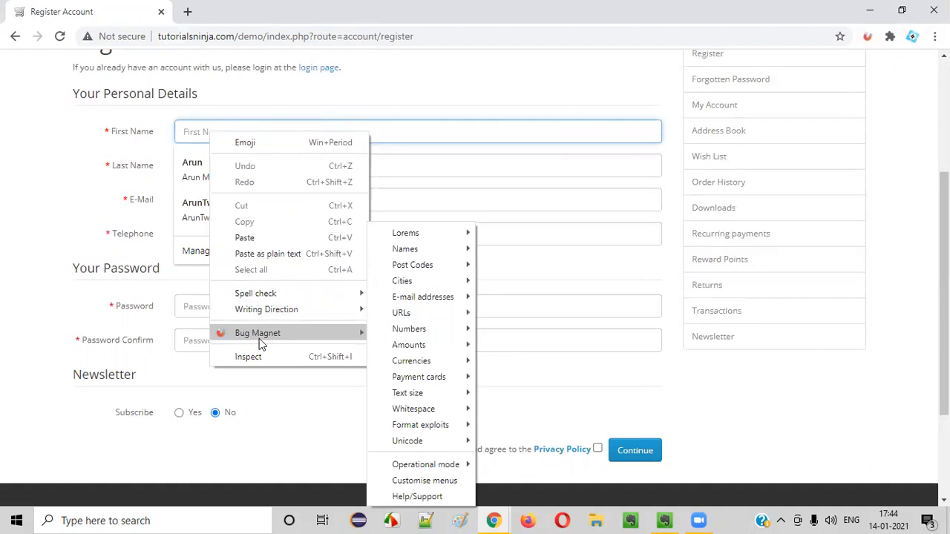
mouse_move(406, 232)
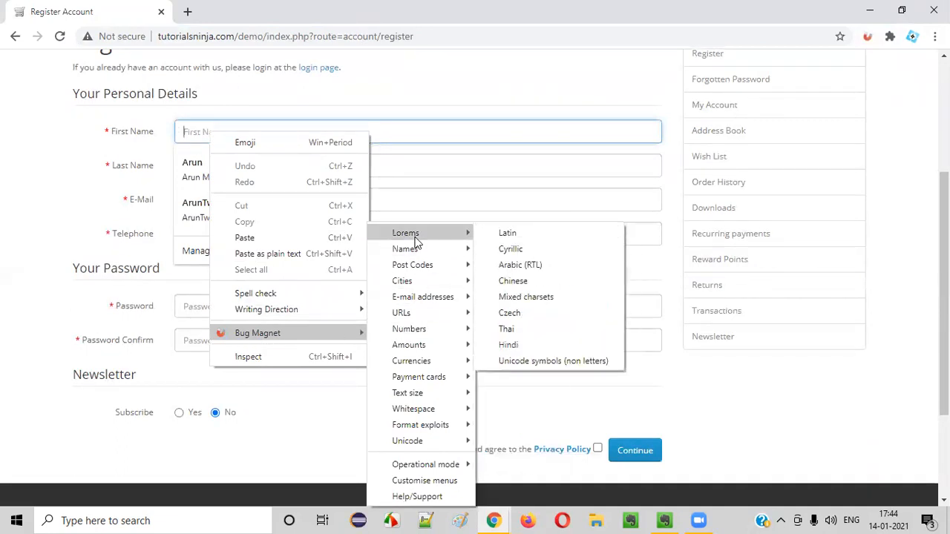
mouse_move(405, 250)
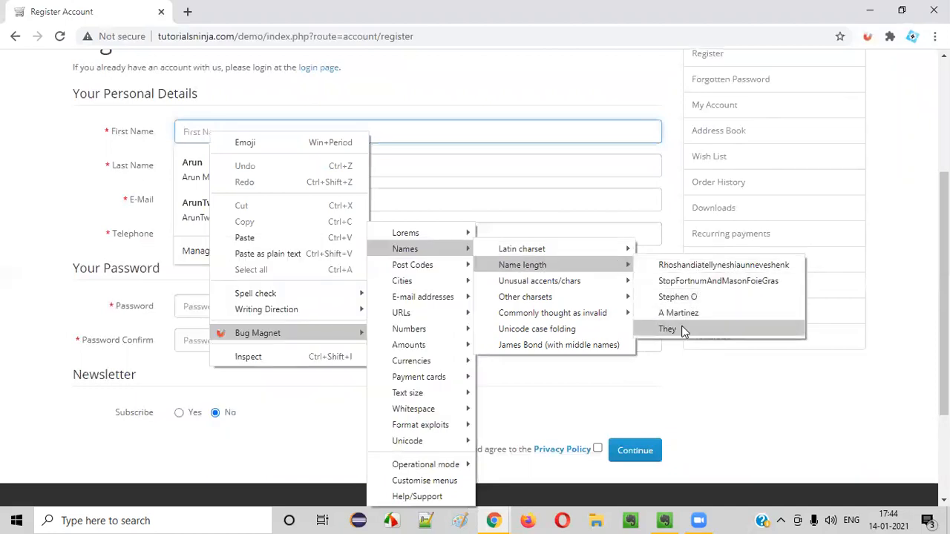
left_click(668, 330)
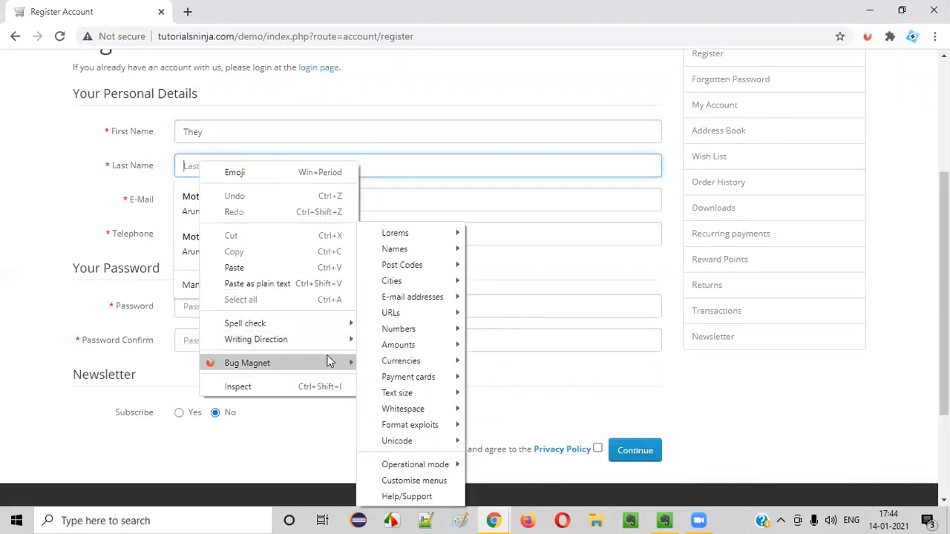
mouse_move(395, 231)
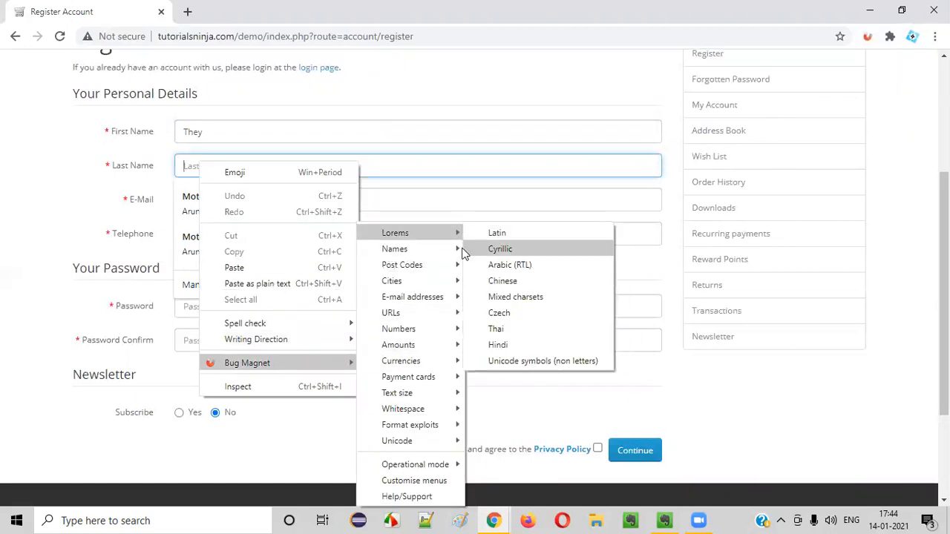
mouse_move(395, 250)
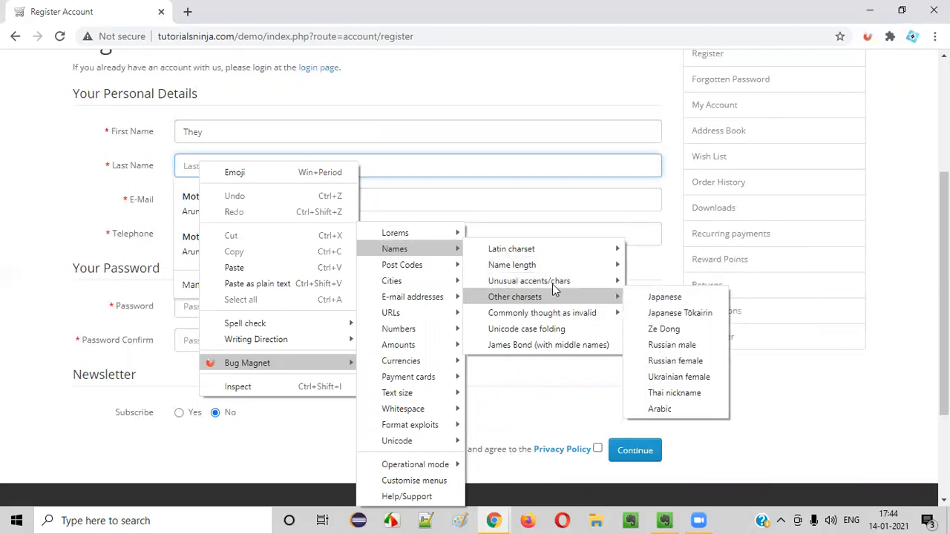
mouse_move(511, 264)
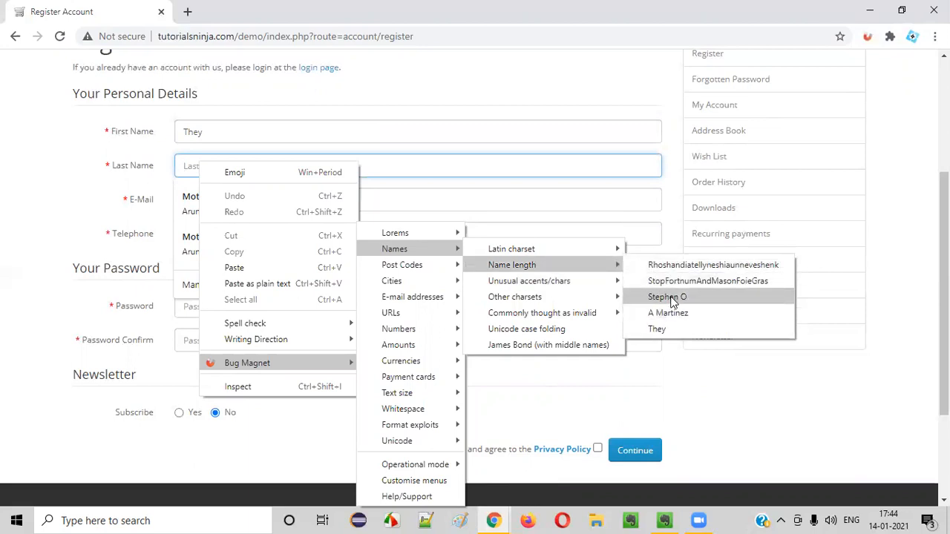
Step: Fill Last Name with Bug Magnet's test name 'Stephen O'
left_click(666, 297)
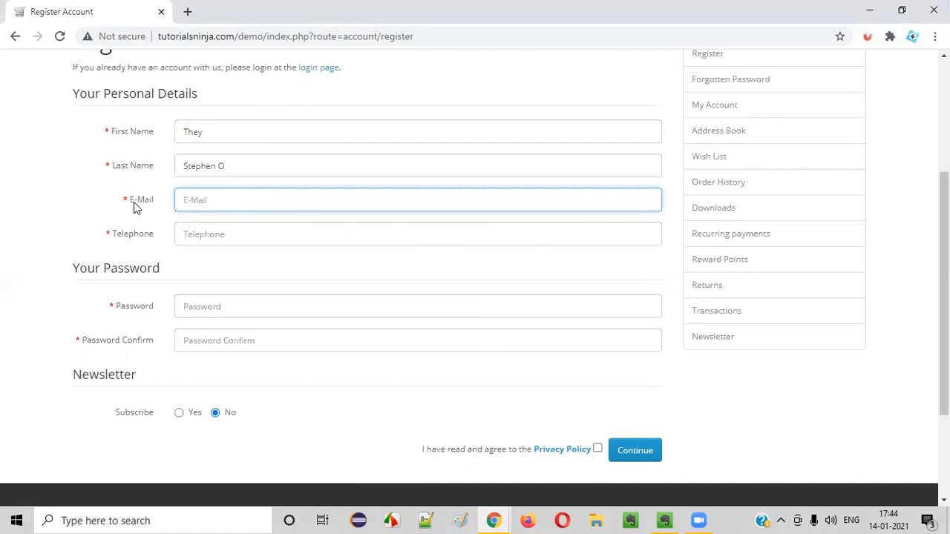
Step: Focus the E-Mail field to bring up Bug Magnet's e-mail address test values
left_click(419, 199)
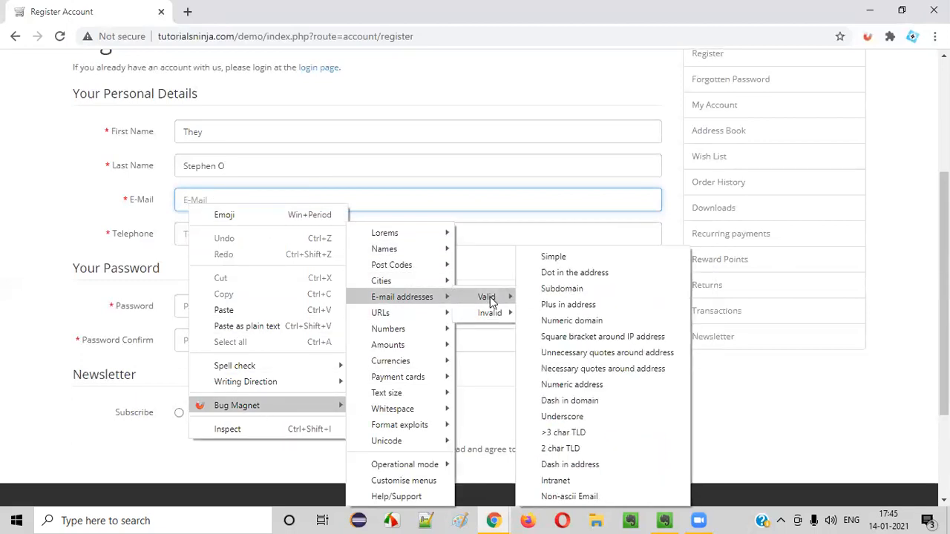
mouse_move(561, 288)
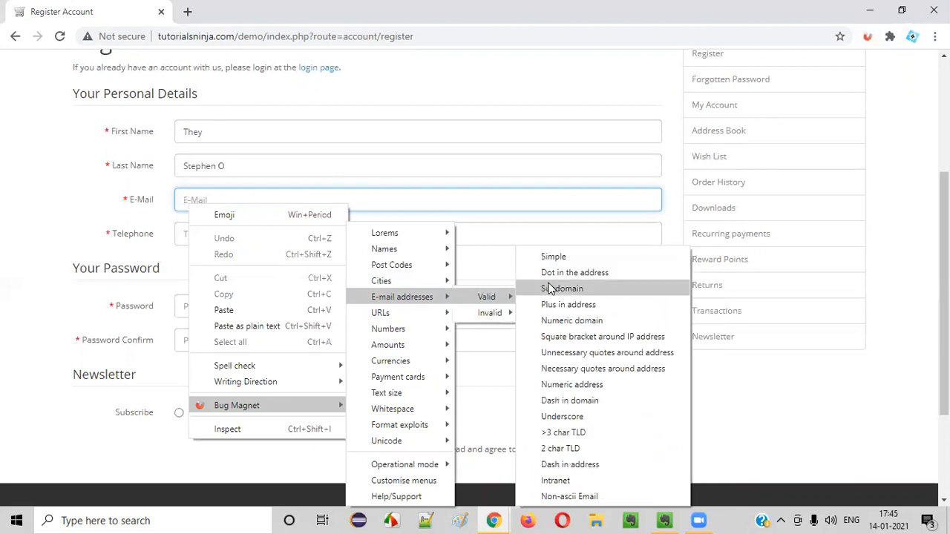
mouse_move(579, 384)
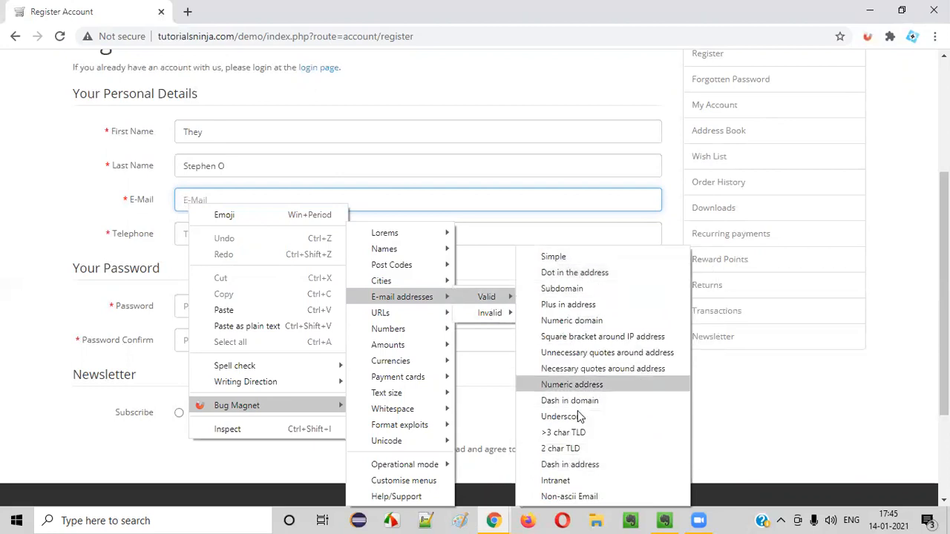
mouse_move(552, 255)
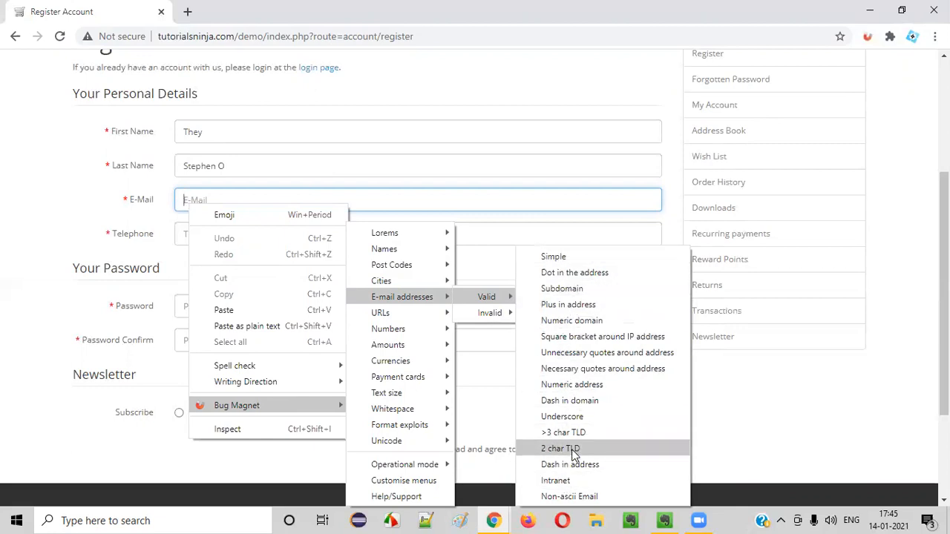
mouse_move(137, 245)
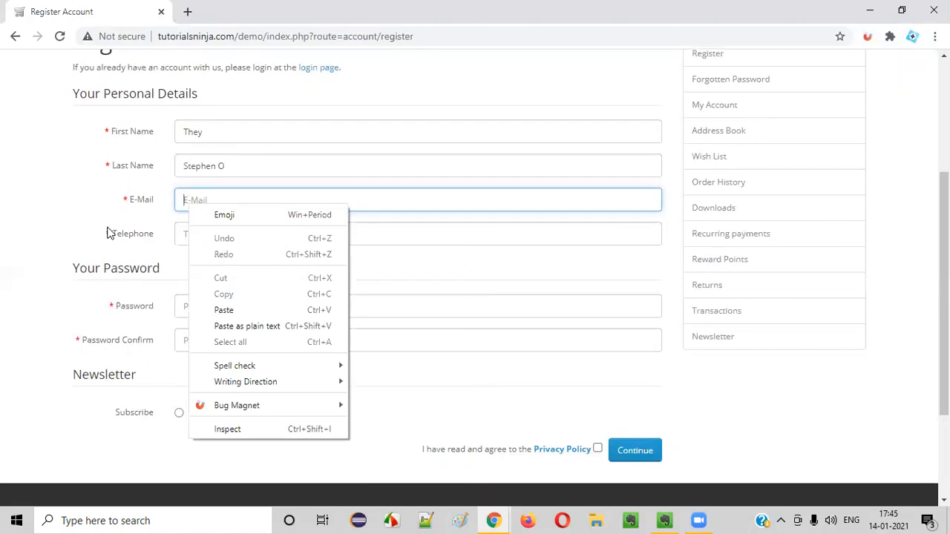
mouse_move(392, 408)
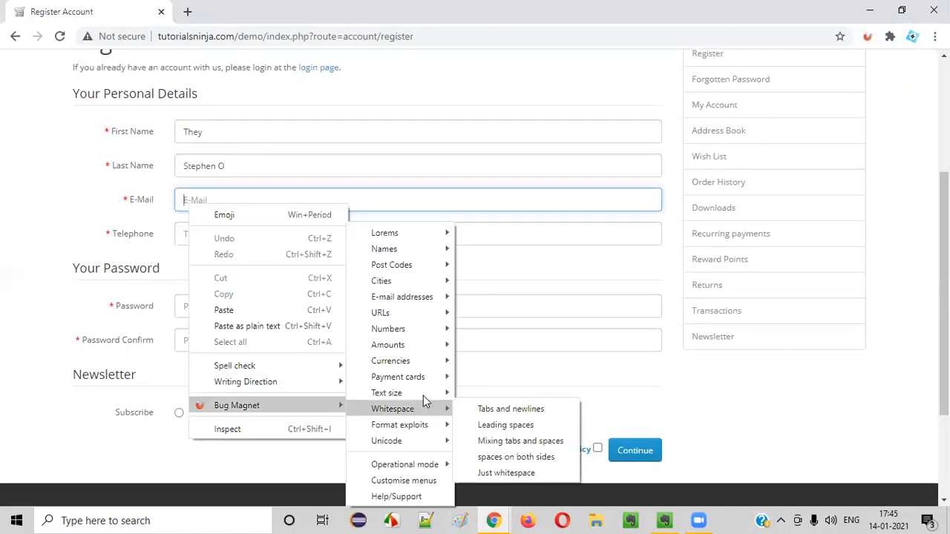
mouse_move(401, 297)
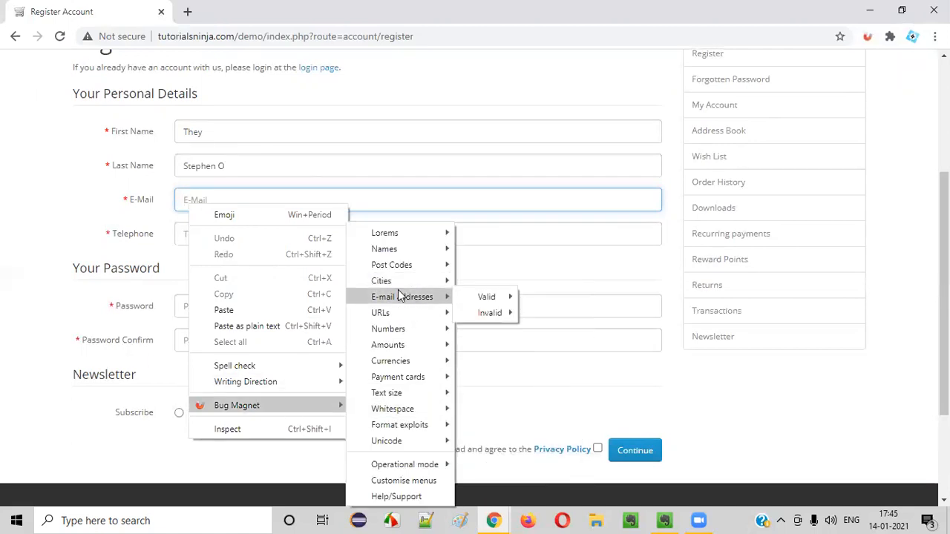
mouse_move(490, 312)
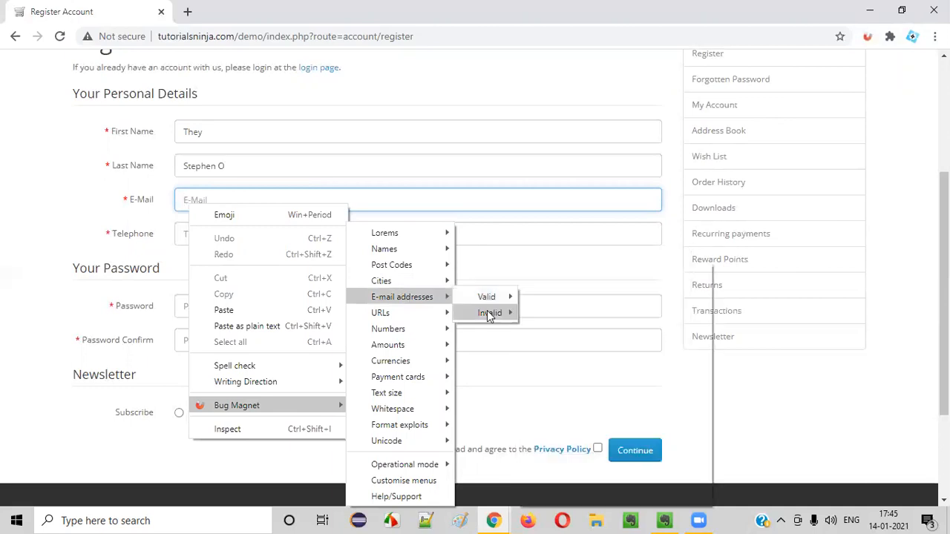
mouse_move(490, 312)
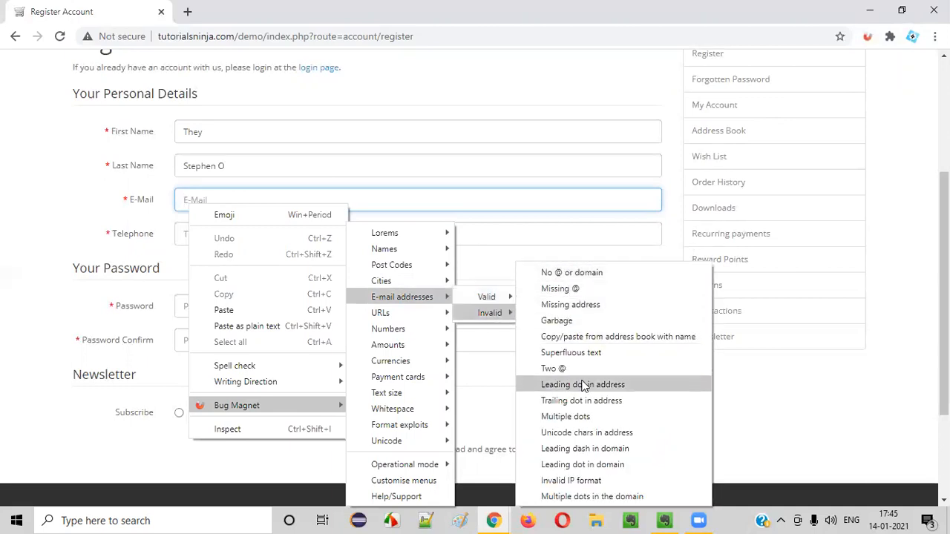
mouse_move(581, 273)
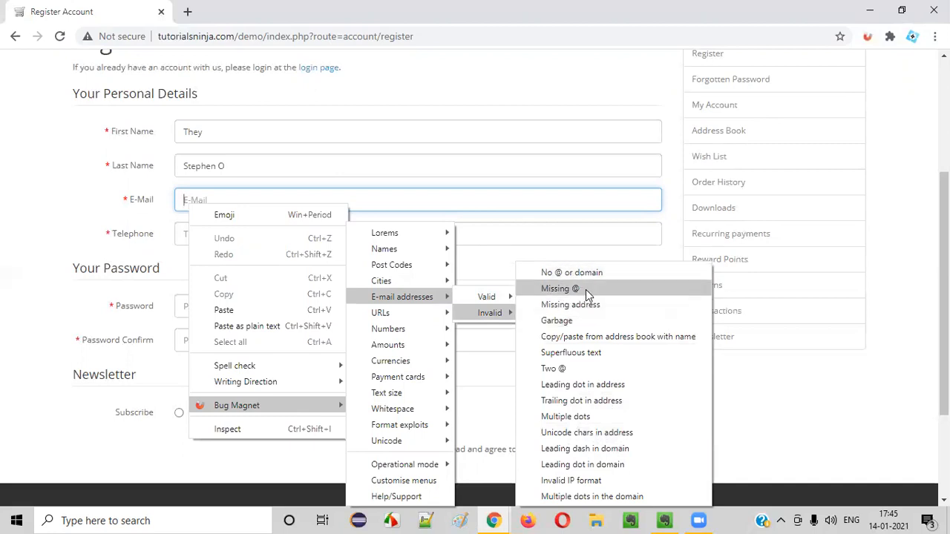
left_click(561, 288)
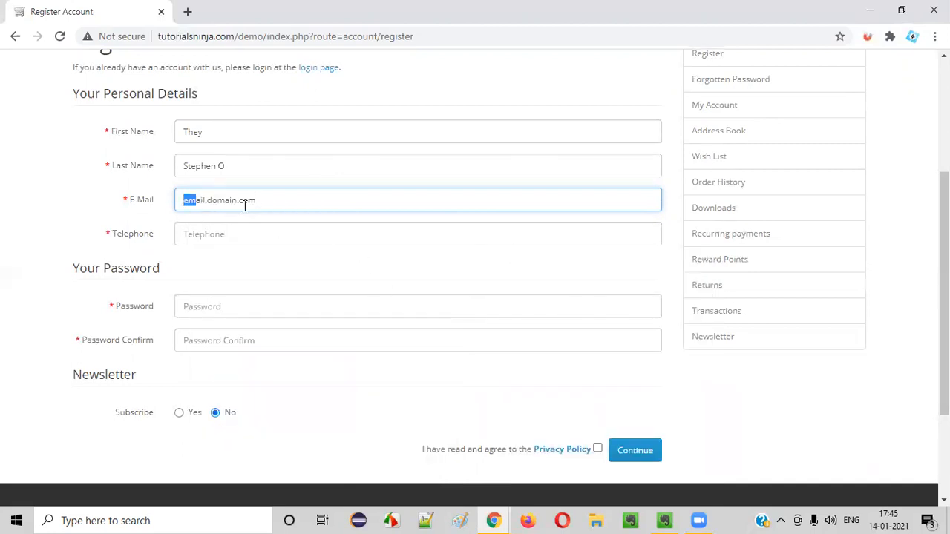
key("Delete")
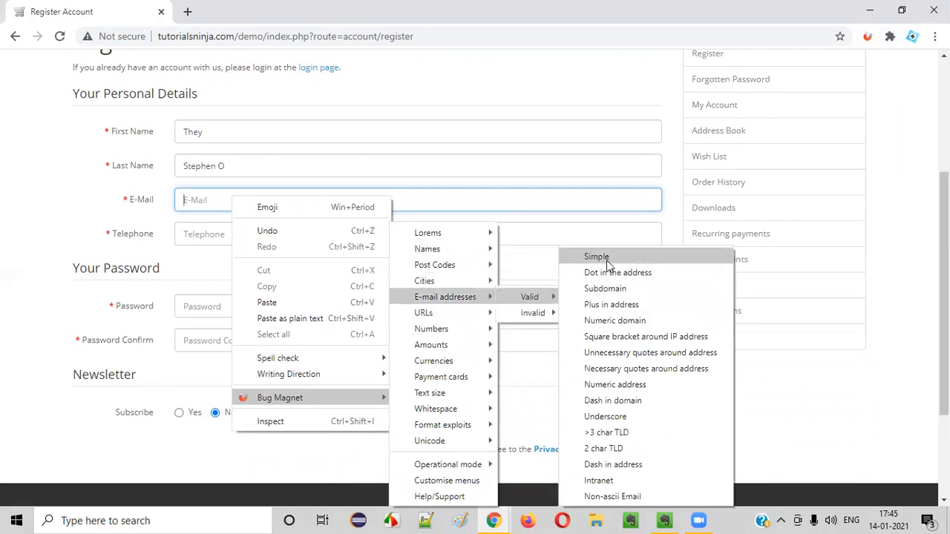
left_click(596, 257)
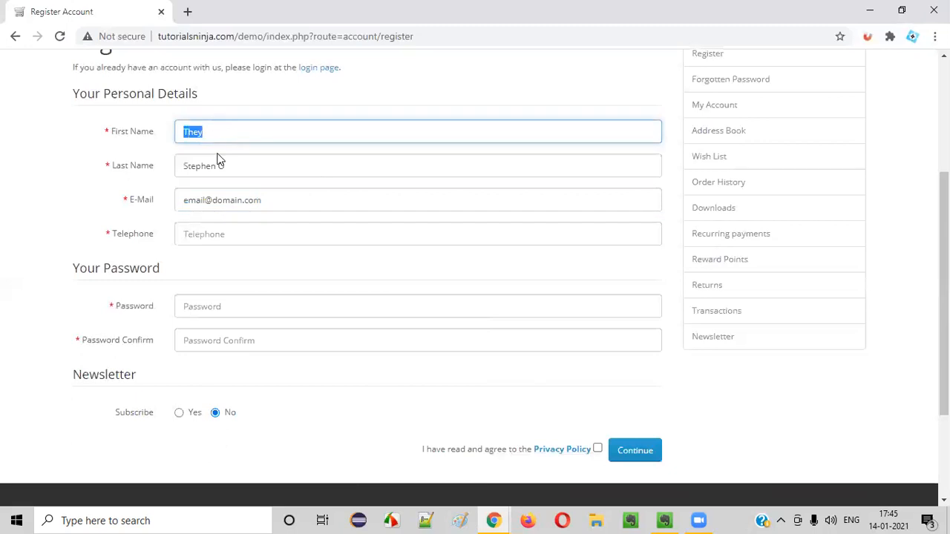
left_click(417, 234)
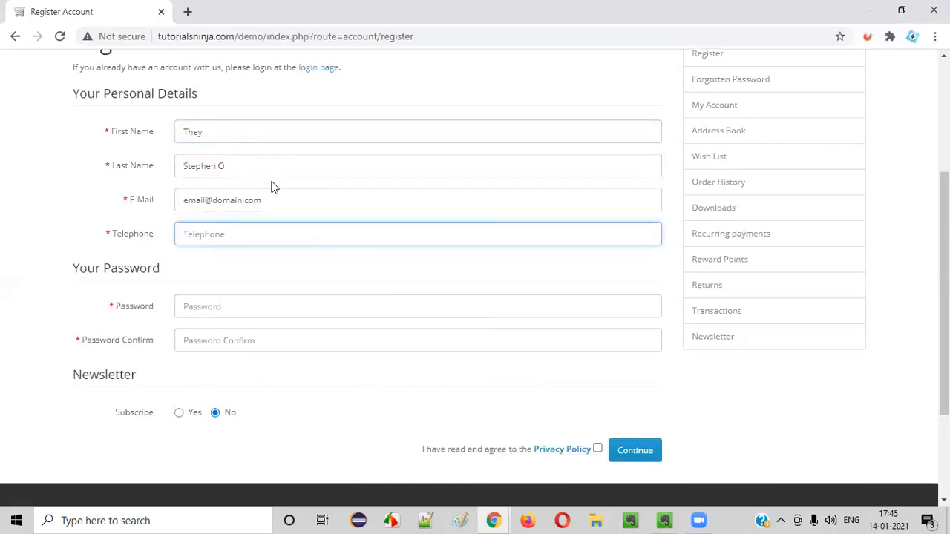
right_click(225, 235)
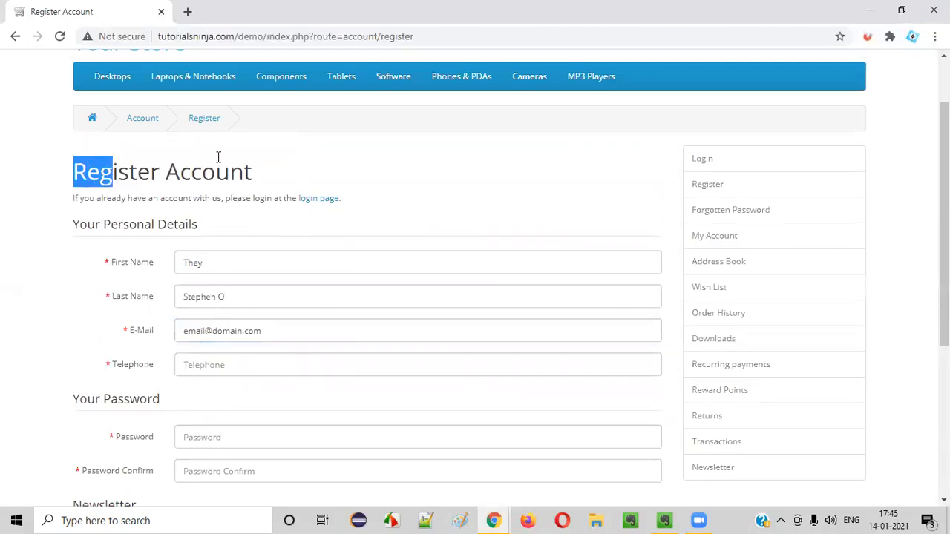
scroll("down", 3)
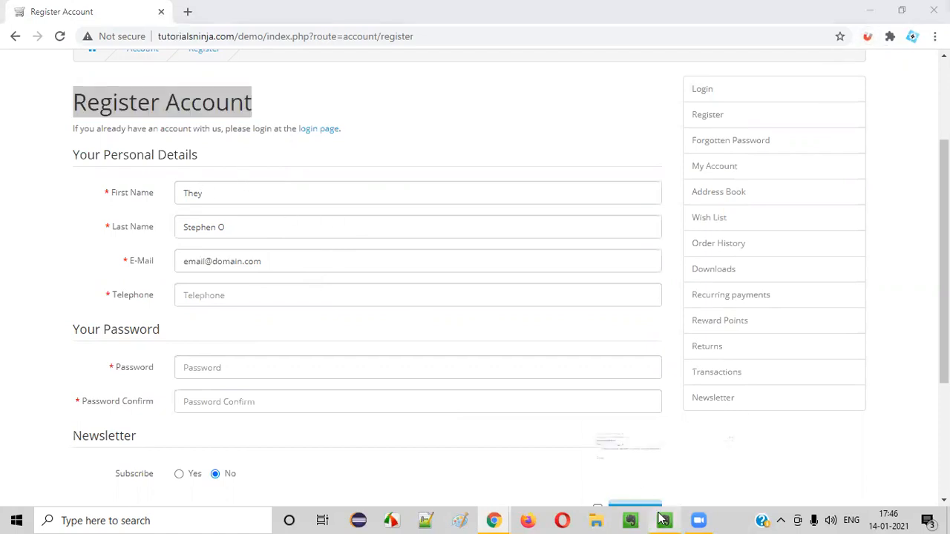
Step: Return to the Evernote Bug Magnet note, highlight 'Bug Magnet' in its title and place the cursor after the signature
left_click(663, 520)
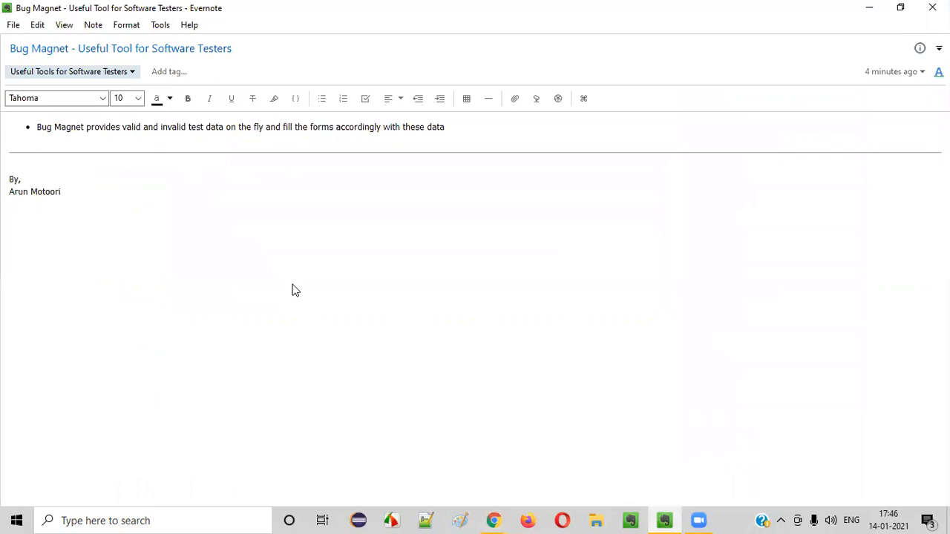
left_click(65, 48)
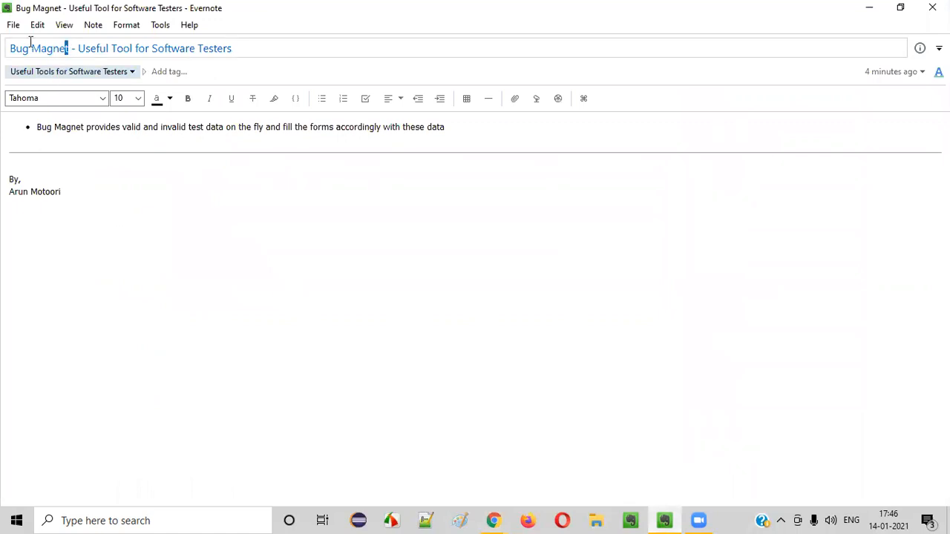
double_click(37, 47)
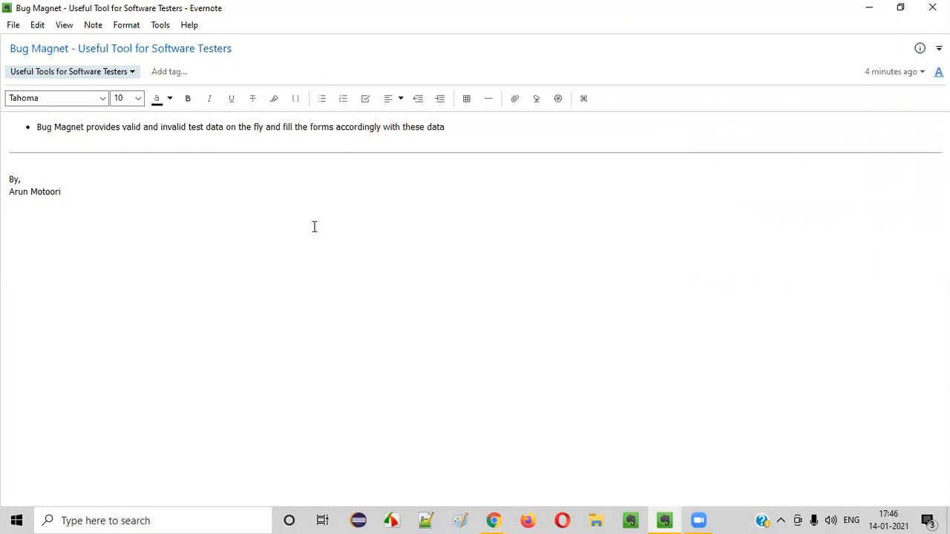
left_click(62, 191)
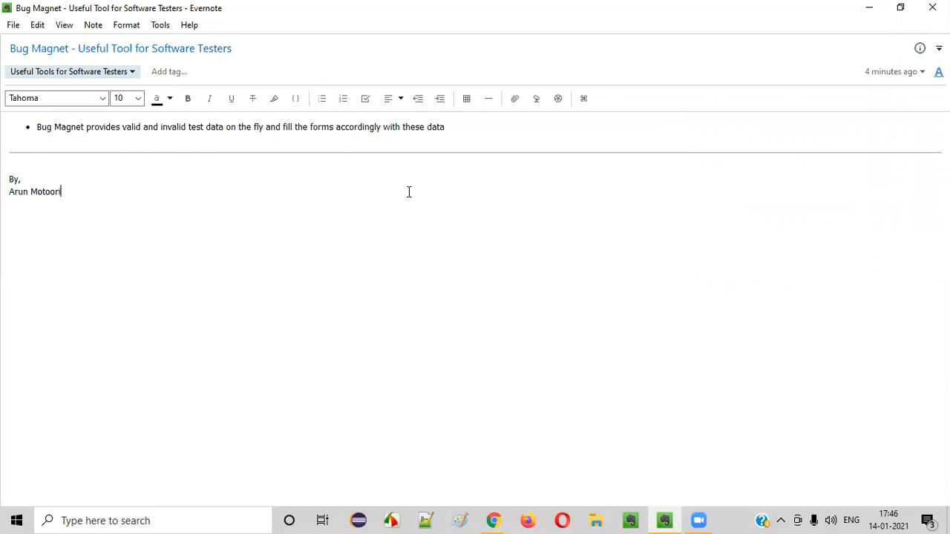